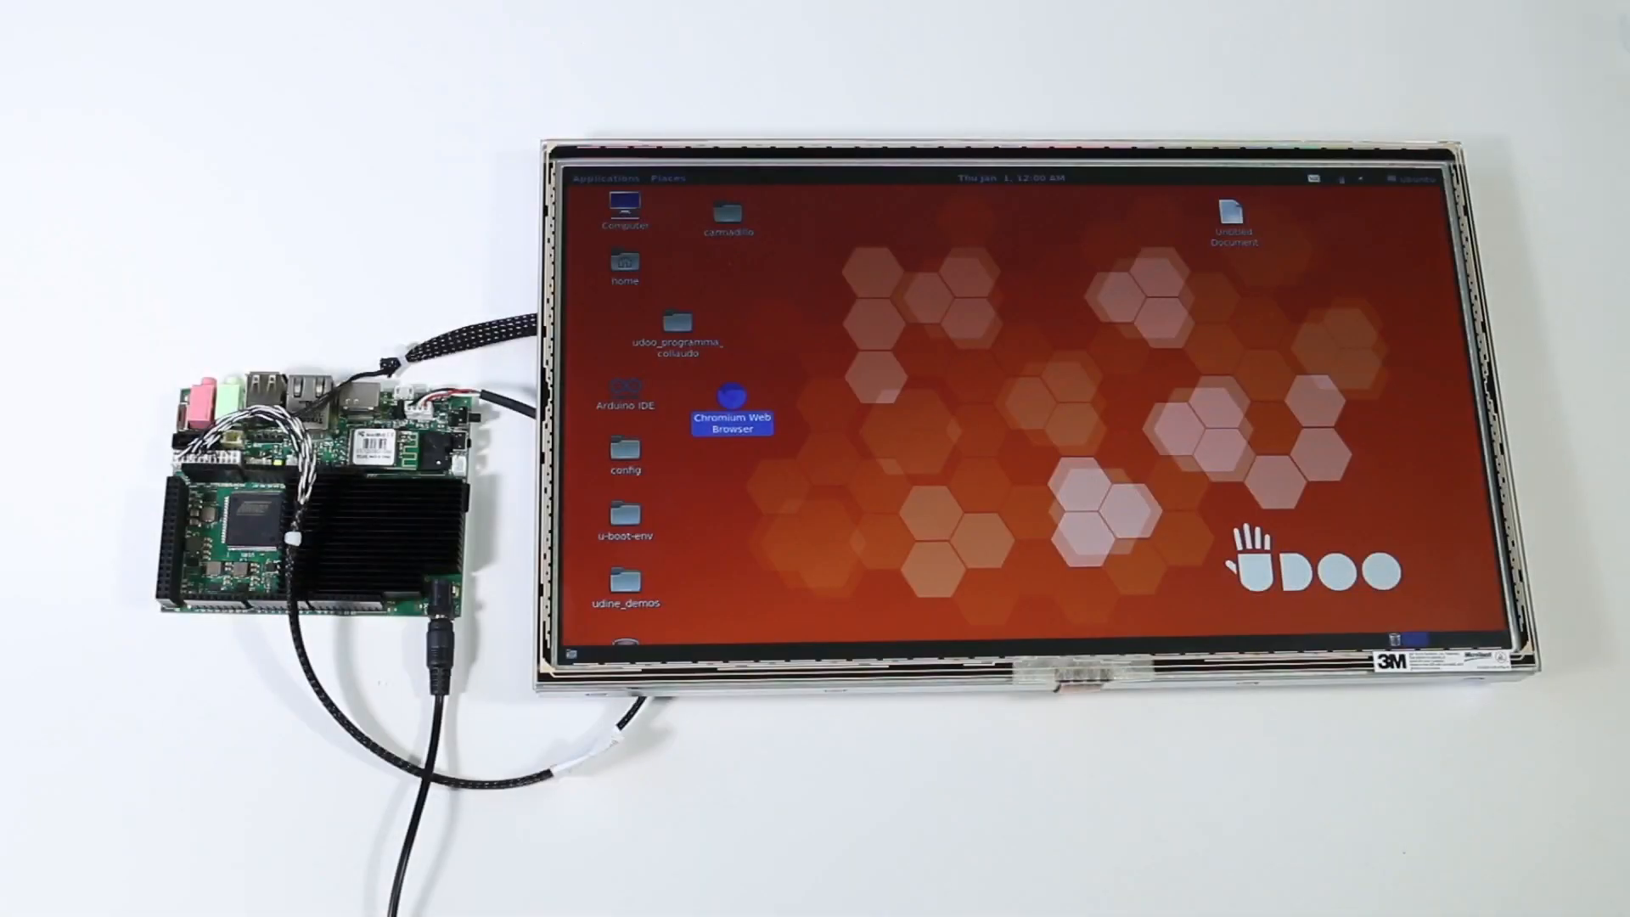
- Launch Chromium Web Browser from the Ubuntu desktop icon on the touchscreen
{"action": "double_click", "coordinate": [731, 422]}
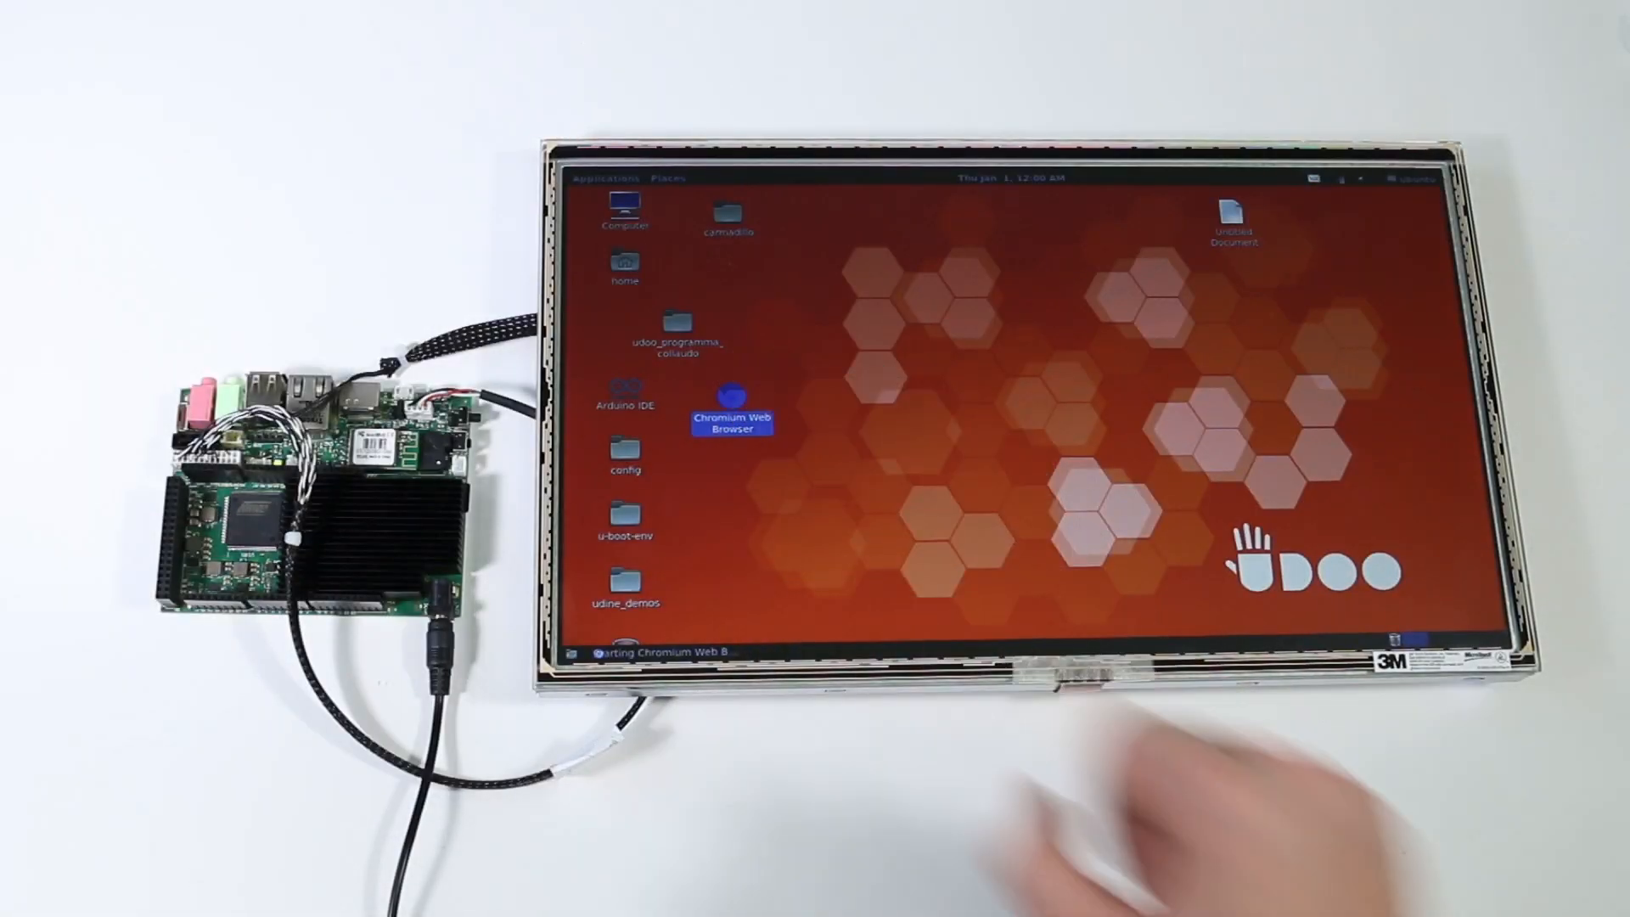
{"action": "mouse_move", "coordinate": [1144, 780]}
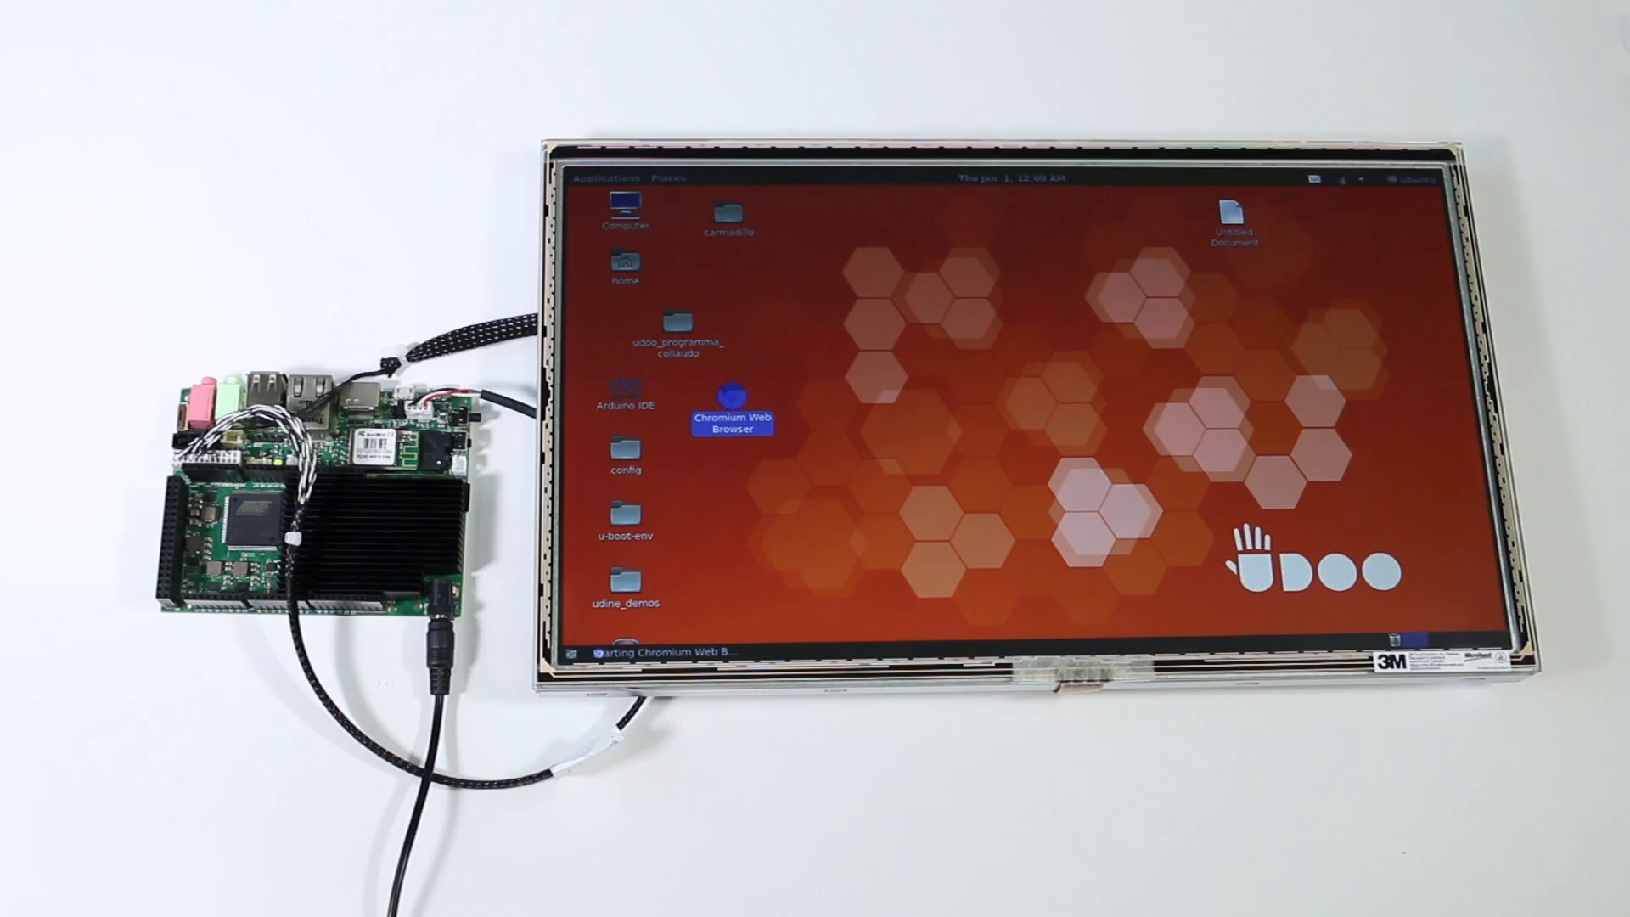
{"action": "left_click", "coordinate": [731, 400]}
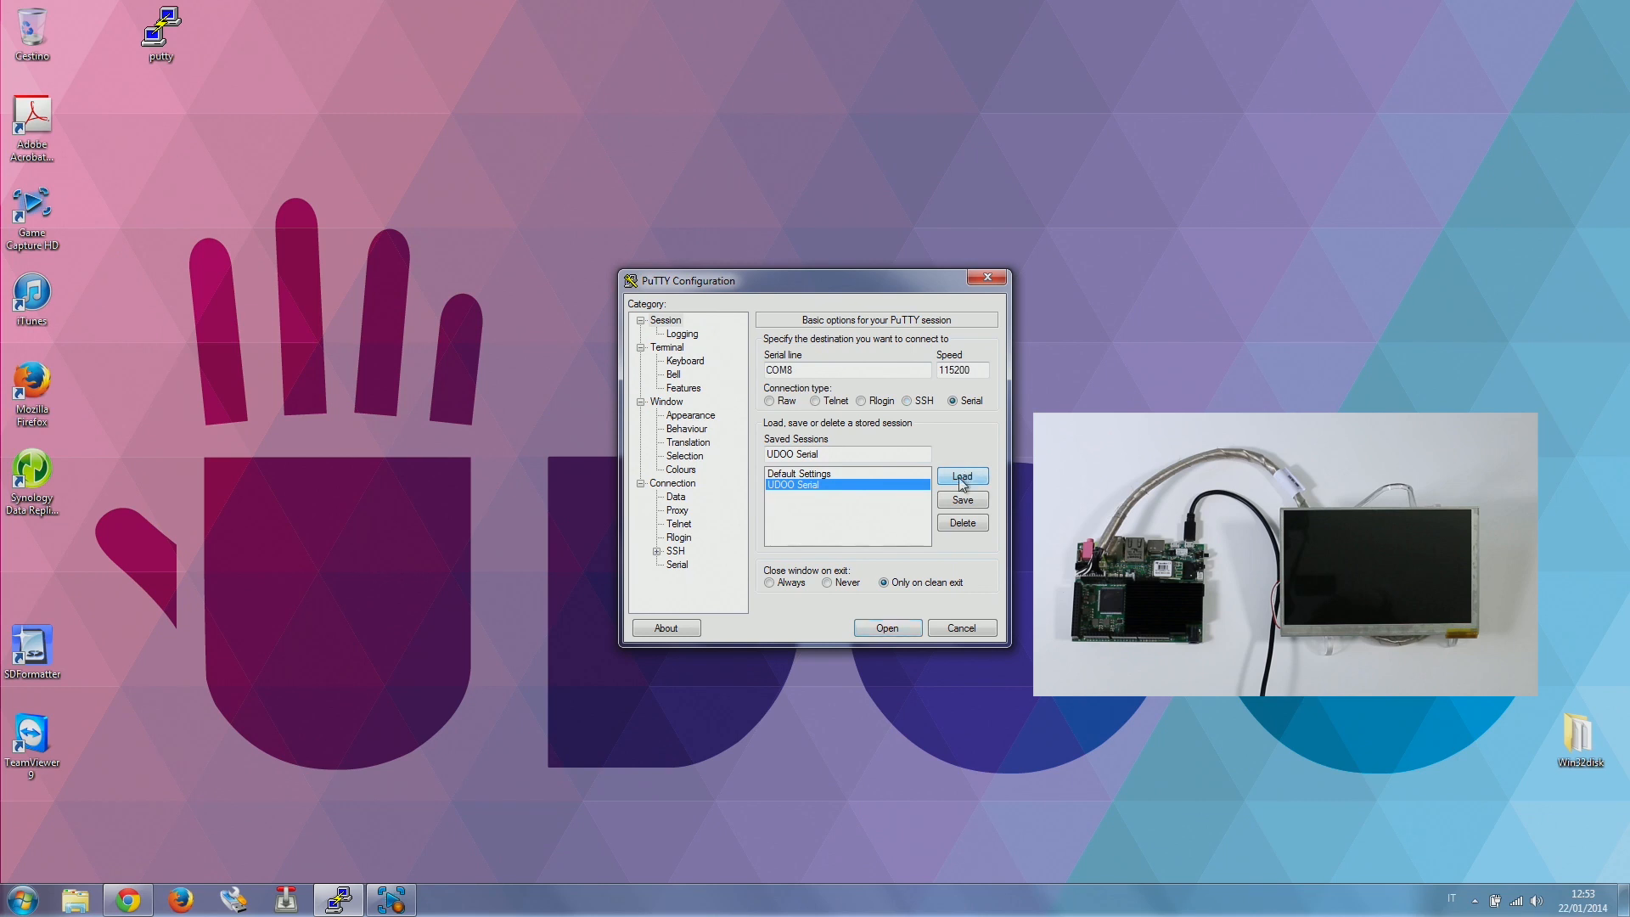
- Load the saved UDOO Serial session settings for COM8
{"action": "left_click", "coordinate": [887, 627]}
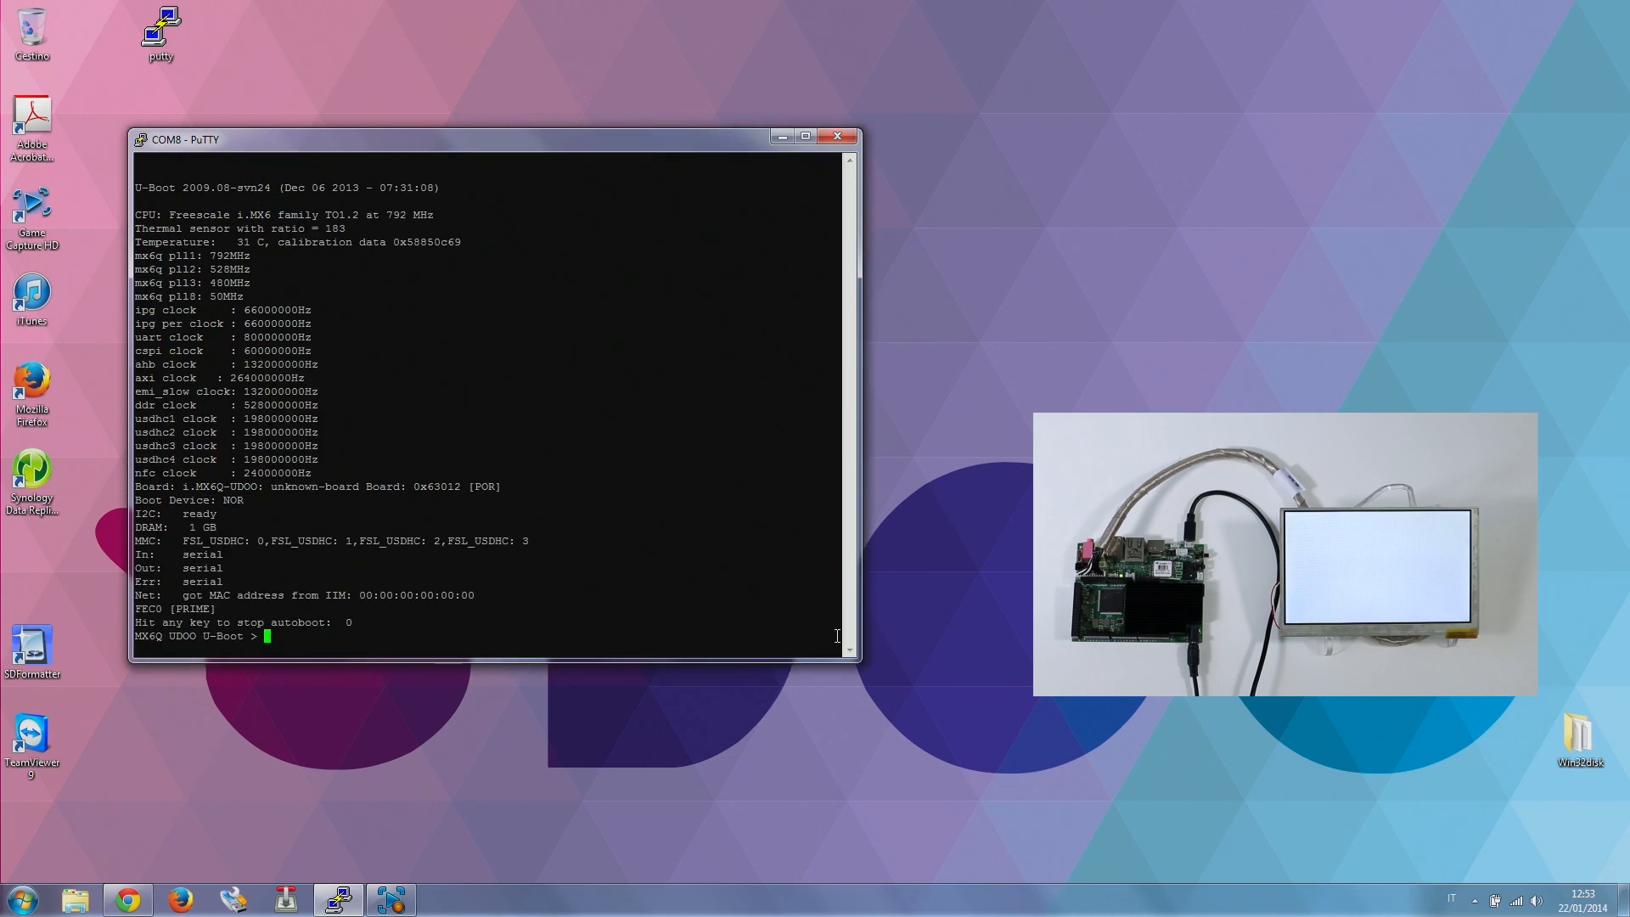
{"action": "mouse_move", "coordinate": [452, 468]}
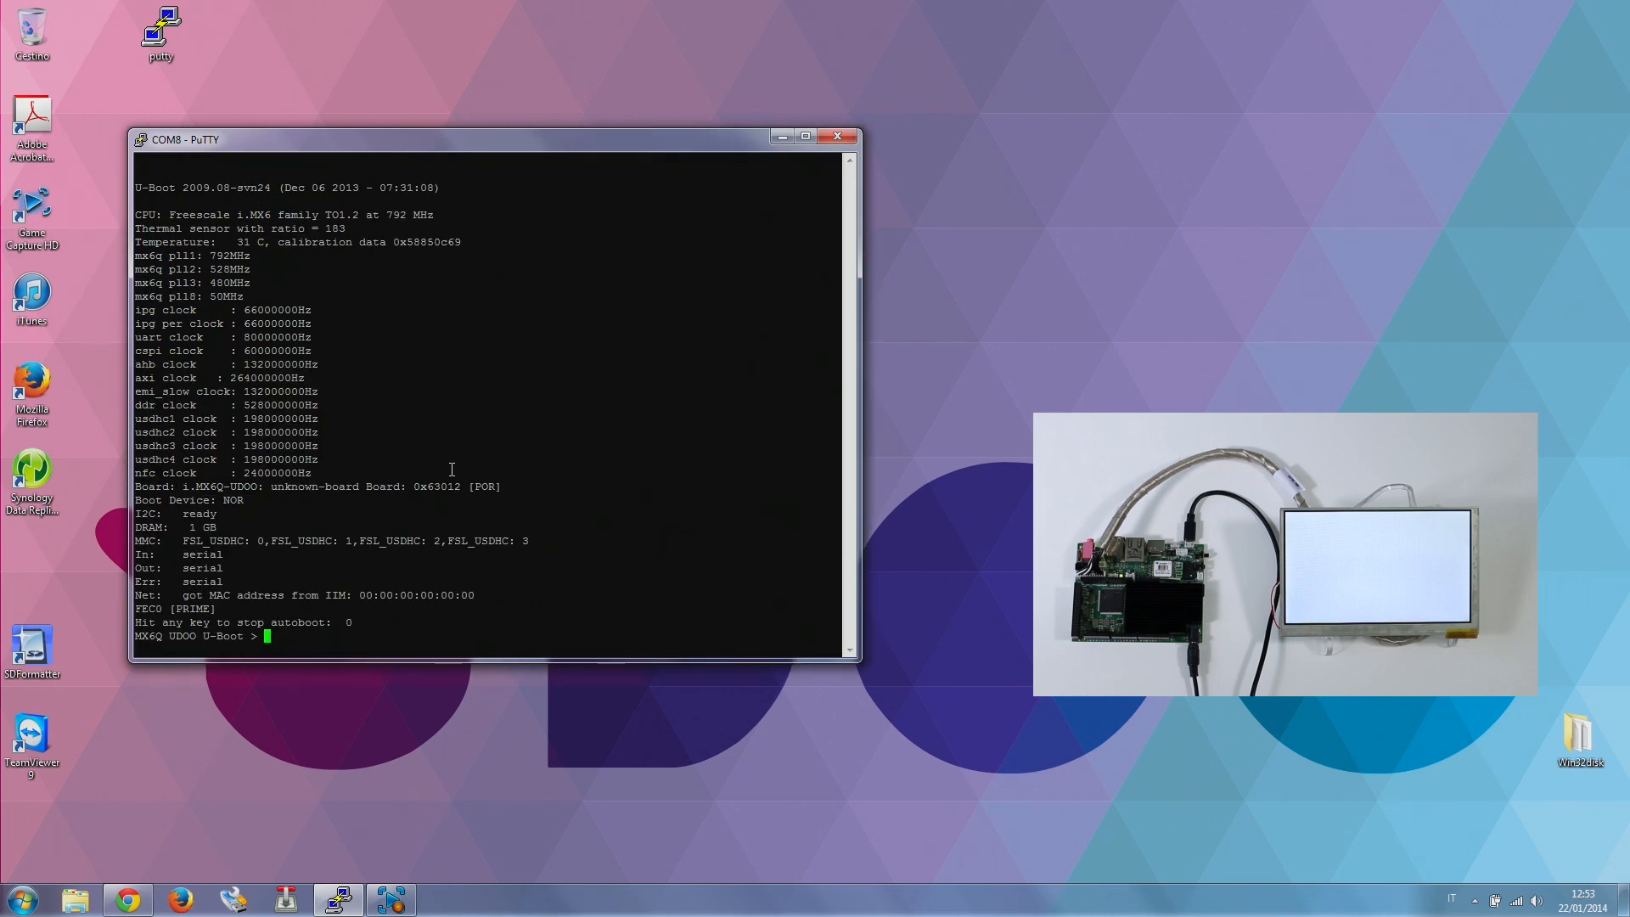
- Set mmcargs bootargs with video=mxcfb0:dev=ldb,1366x768M60,if=RGB24,bpp=32 and begin saveenv
{"action": "type", "text": "setenv mmcargs setenv bootargs console=${console},${baudrate} root=${mmcroot} ${hdmi_patch} fbmem=24M video=mxcfb0:dev=ldb,1366x768M@60,if=RGB24,bpp=32"}
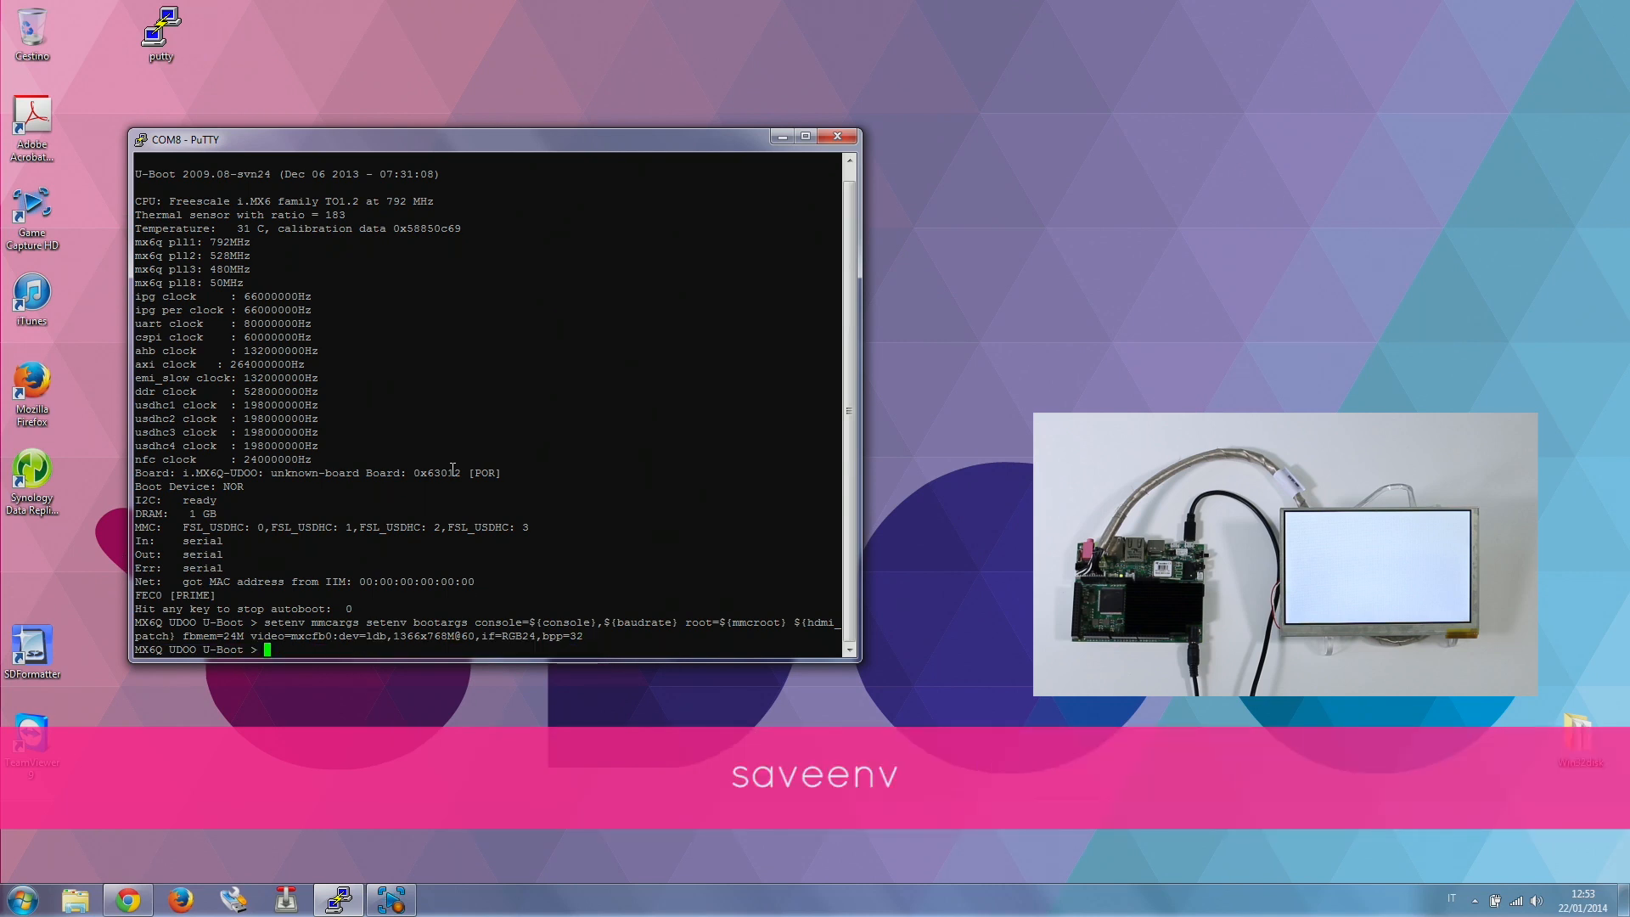
{"action": "type", "text": "saveenv"}
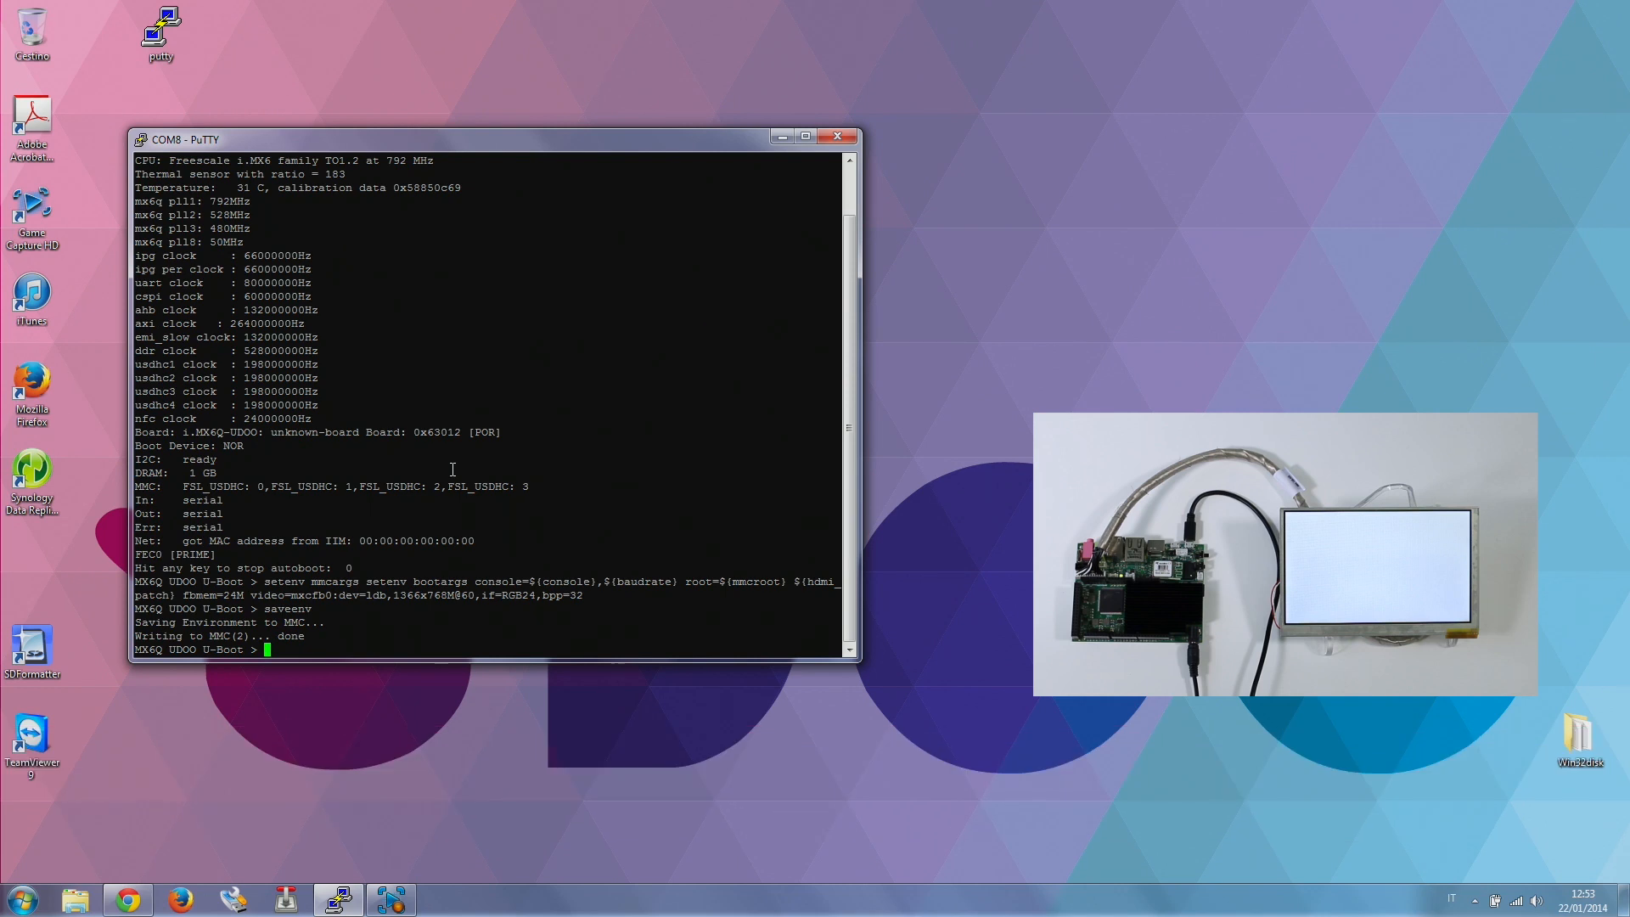
- Run the boot command at the U-Boot prompt to start the board
{"action": "type", "text": "boot"}
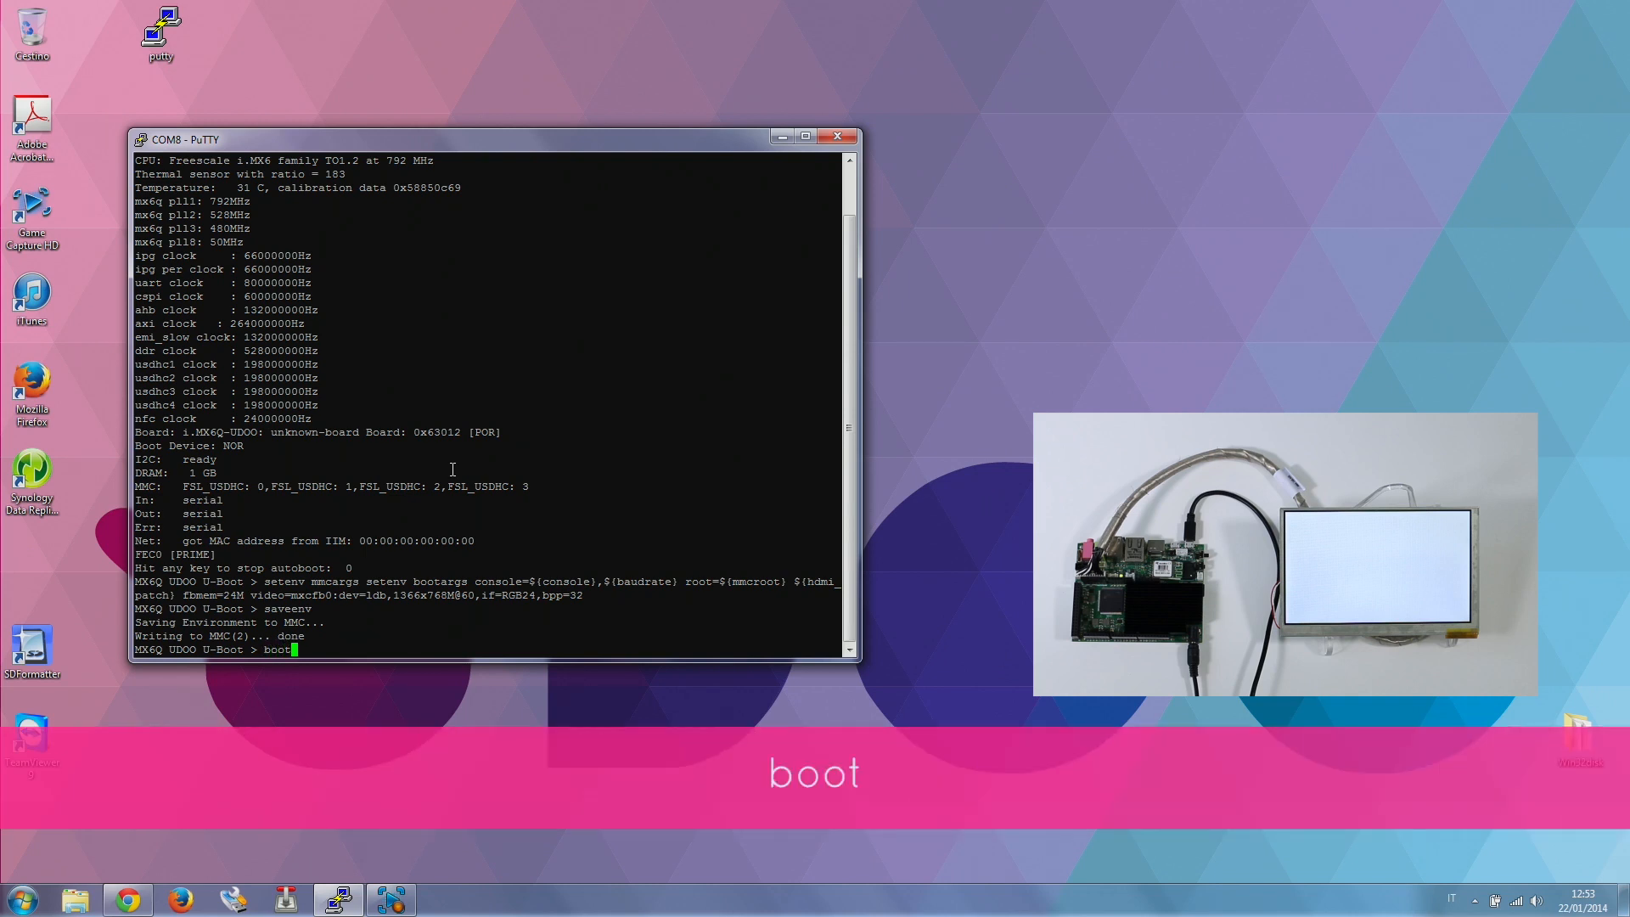
{"action": "key", "text": "Return"}
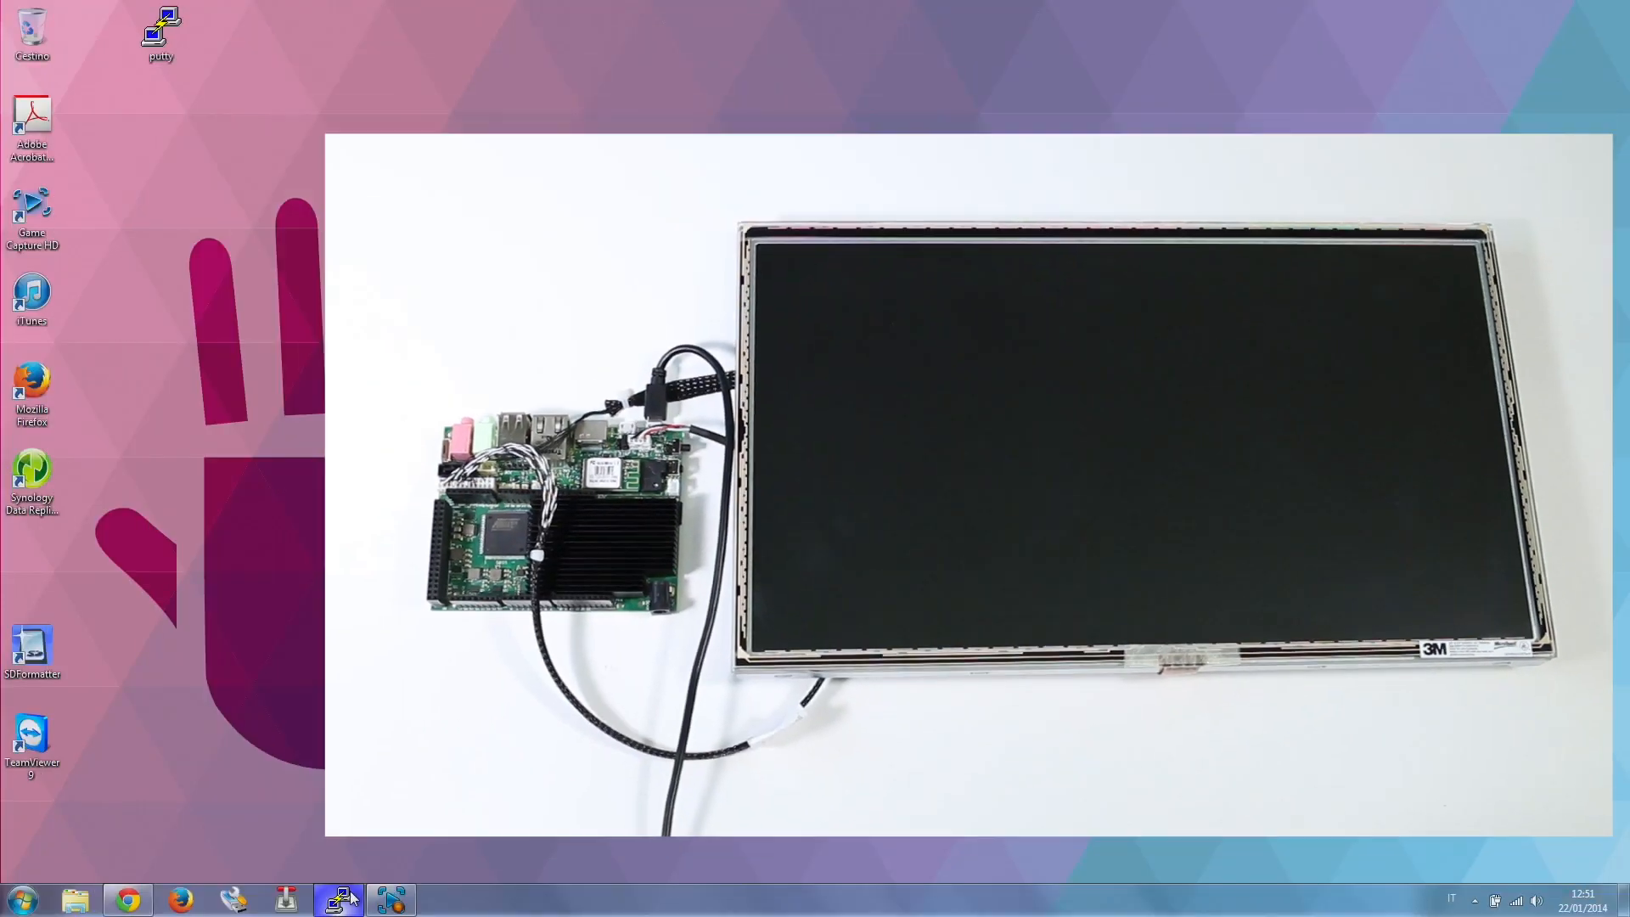
- Load the UDOO Serial session on COM8 and connect to the board's console
{"action": "left_click", "coordinate": [336, 899]}
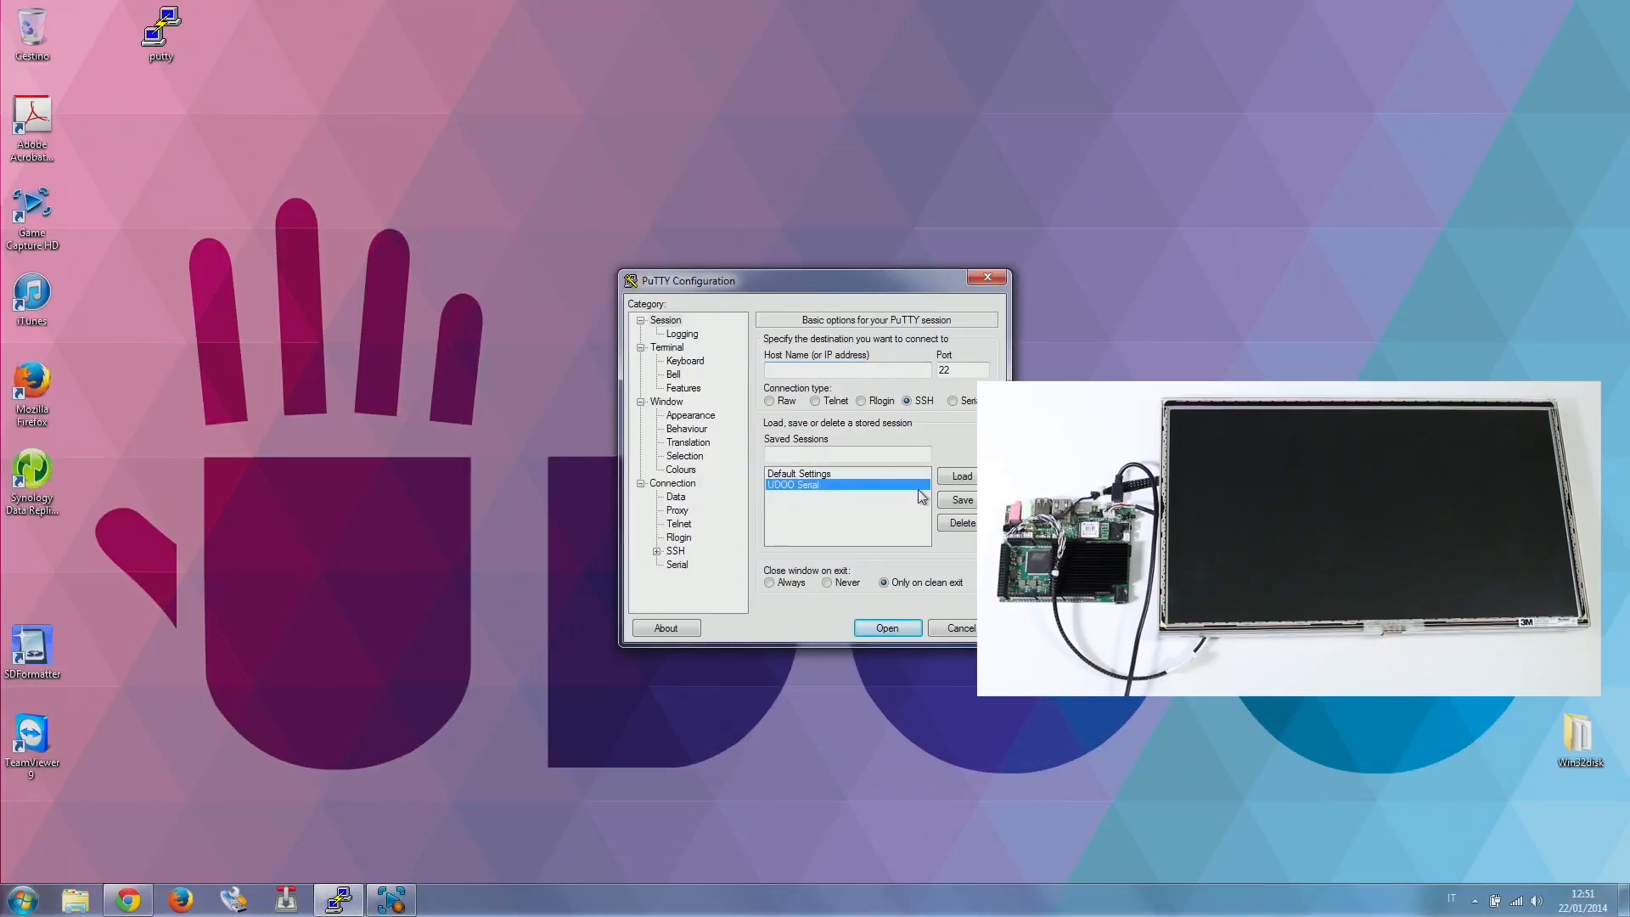
{"action": "left_click", "coordinate": [960, 476]}
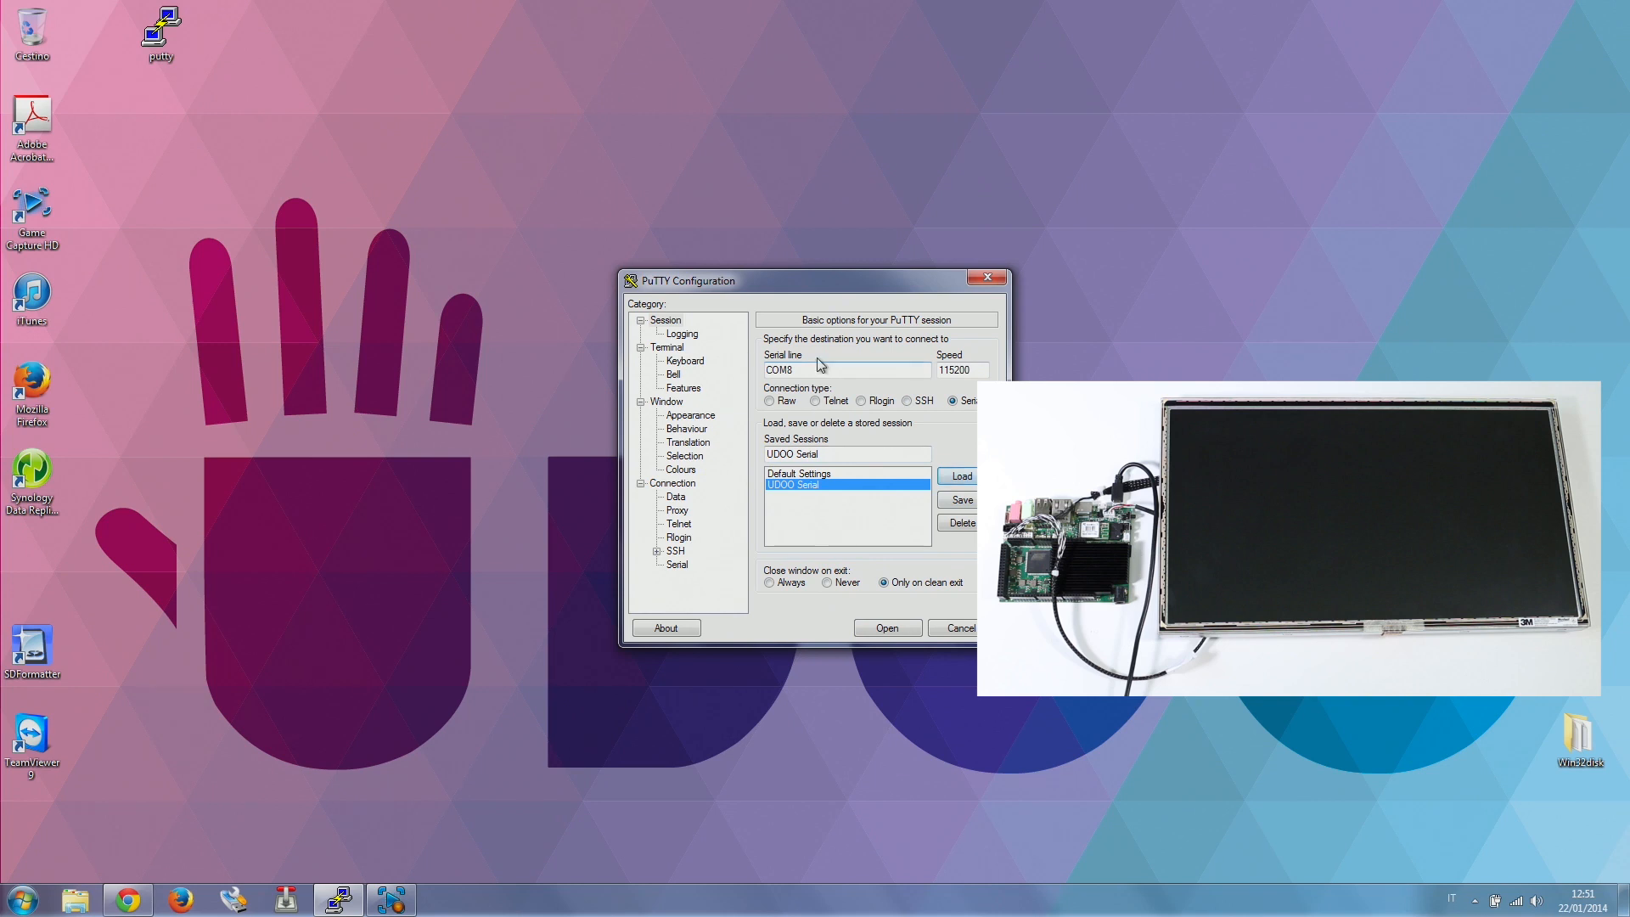
{"action": "left_click", "coordinate": [885, 626]}
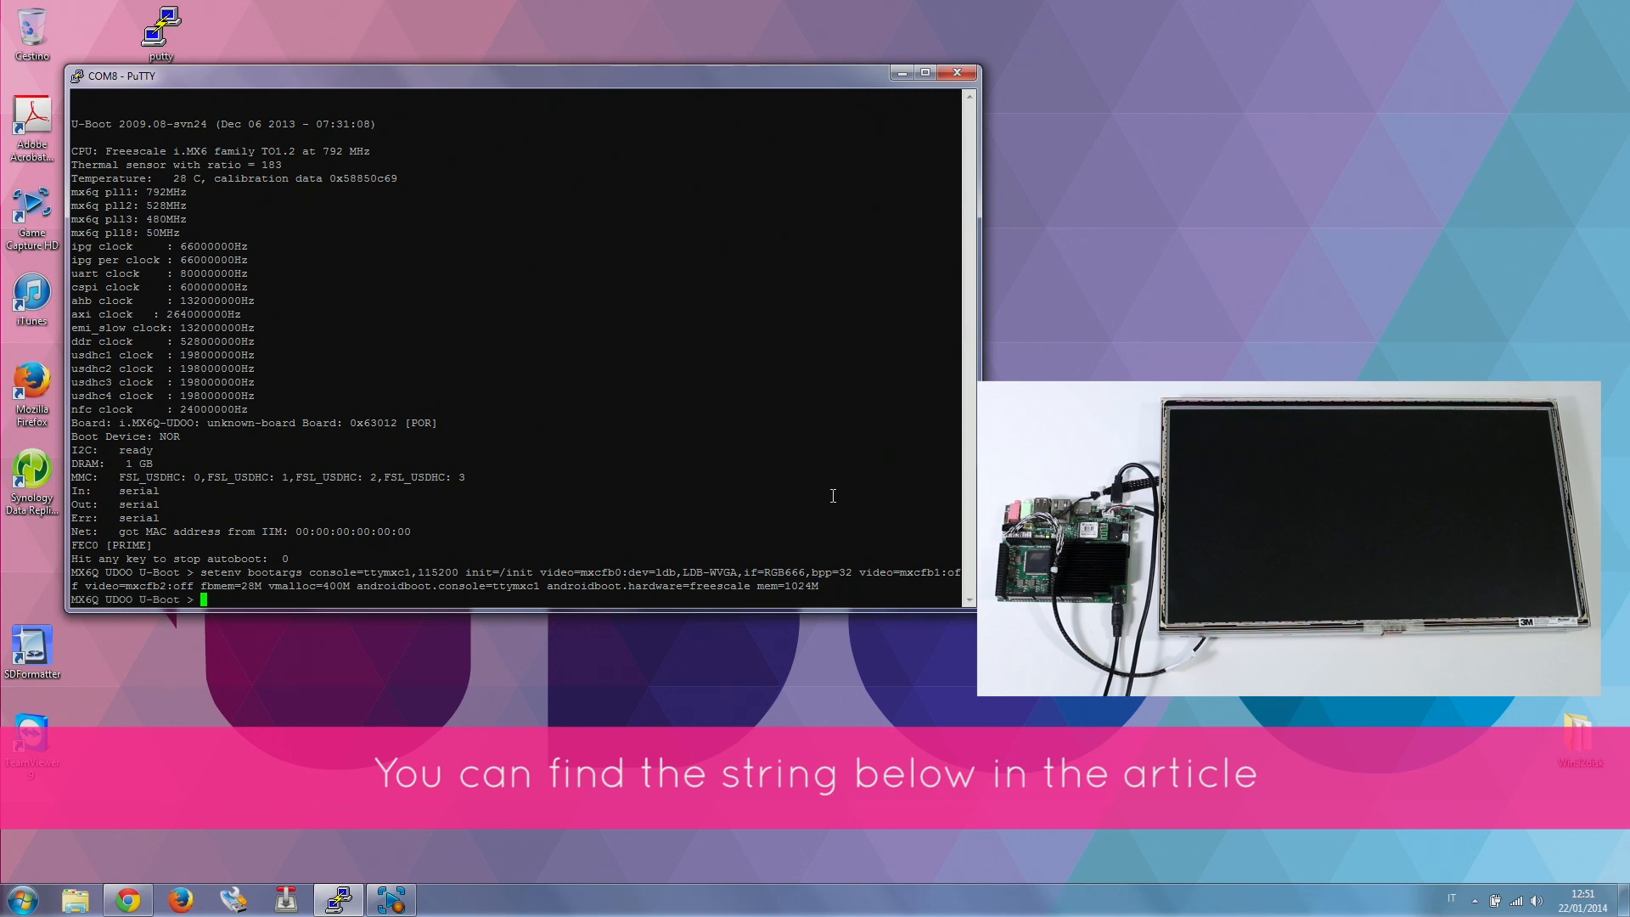
- Save the U-Boot environment with saveenv, then boot the board
{"action": "type", "text": "sav"}
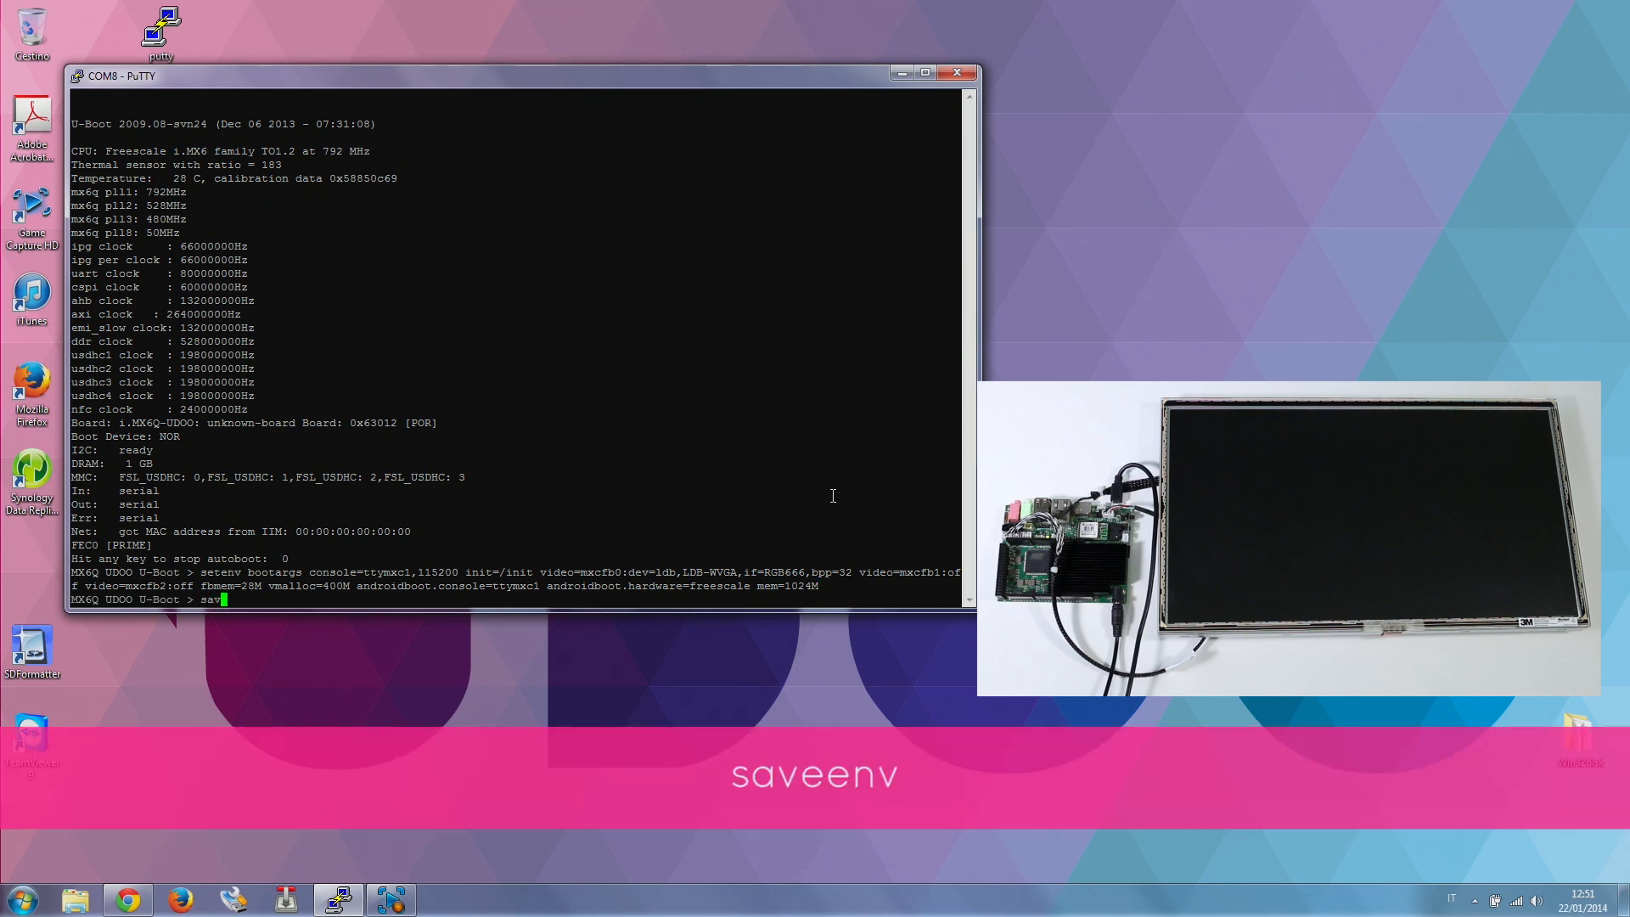
{"action": "type", "text": "eenv"}
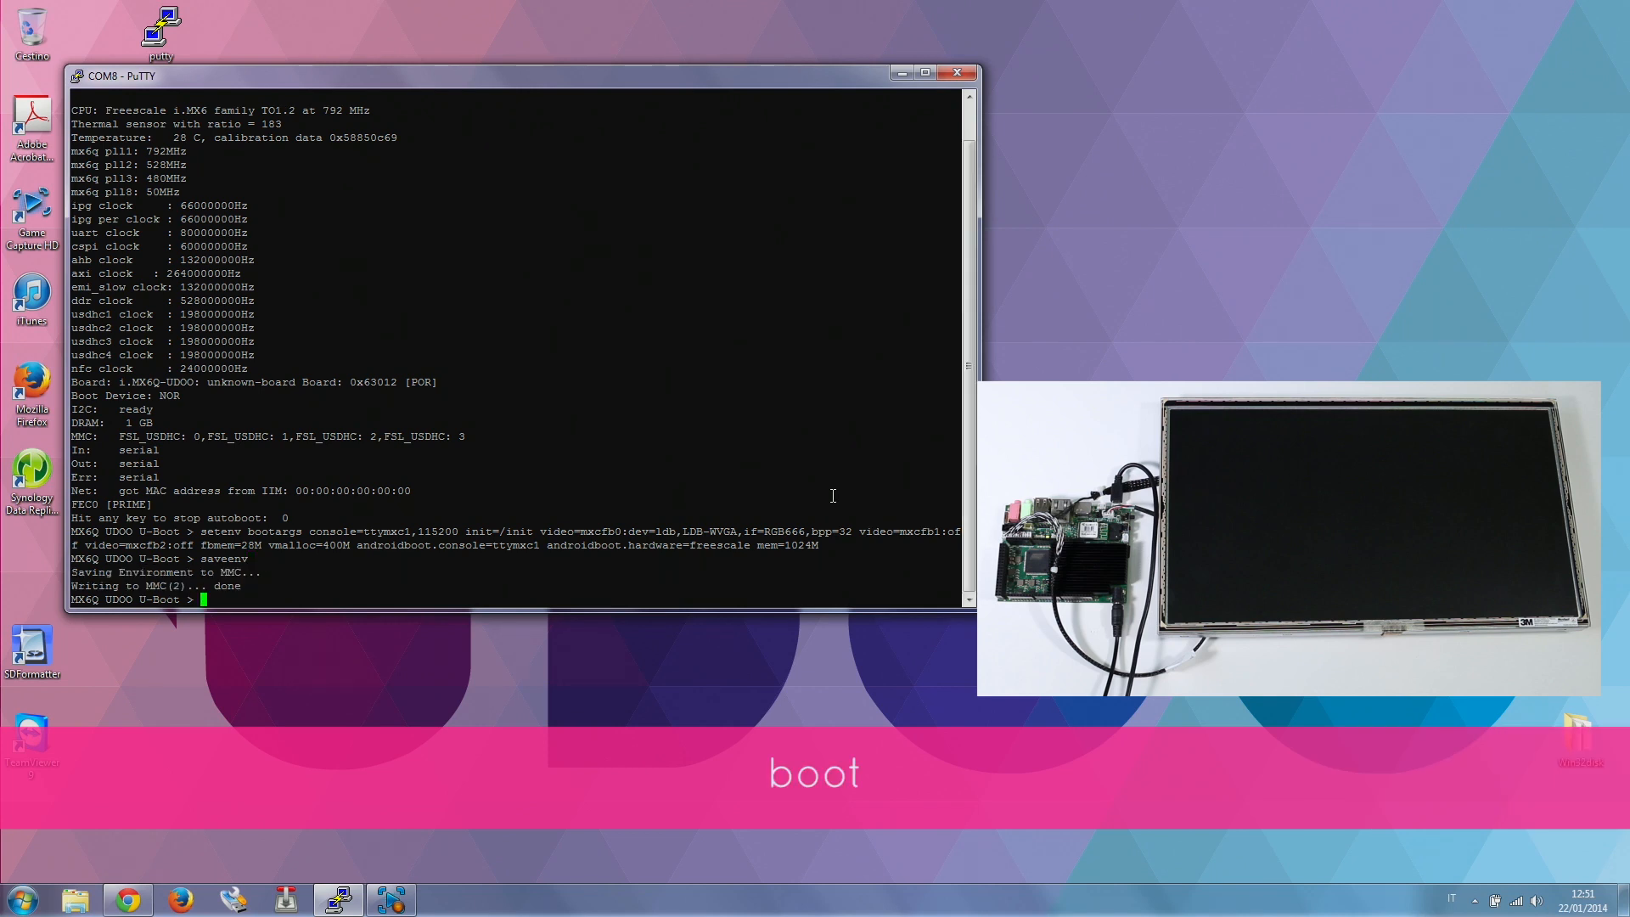
{"action": "type", "text": "boo"}
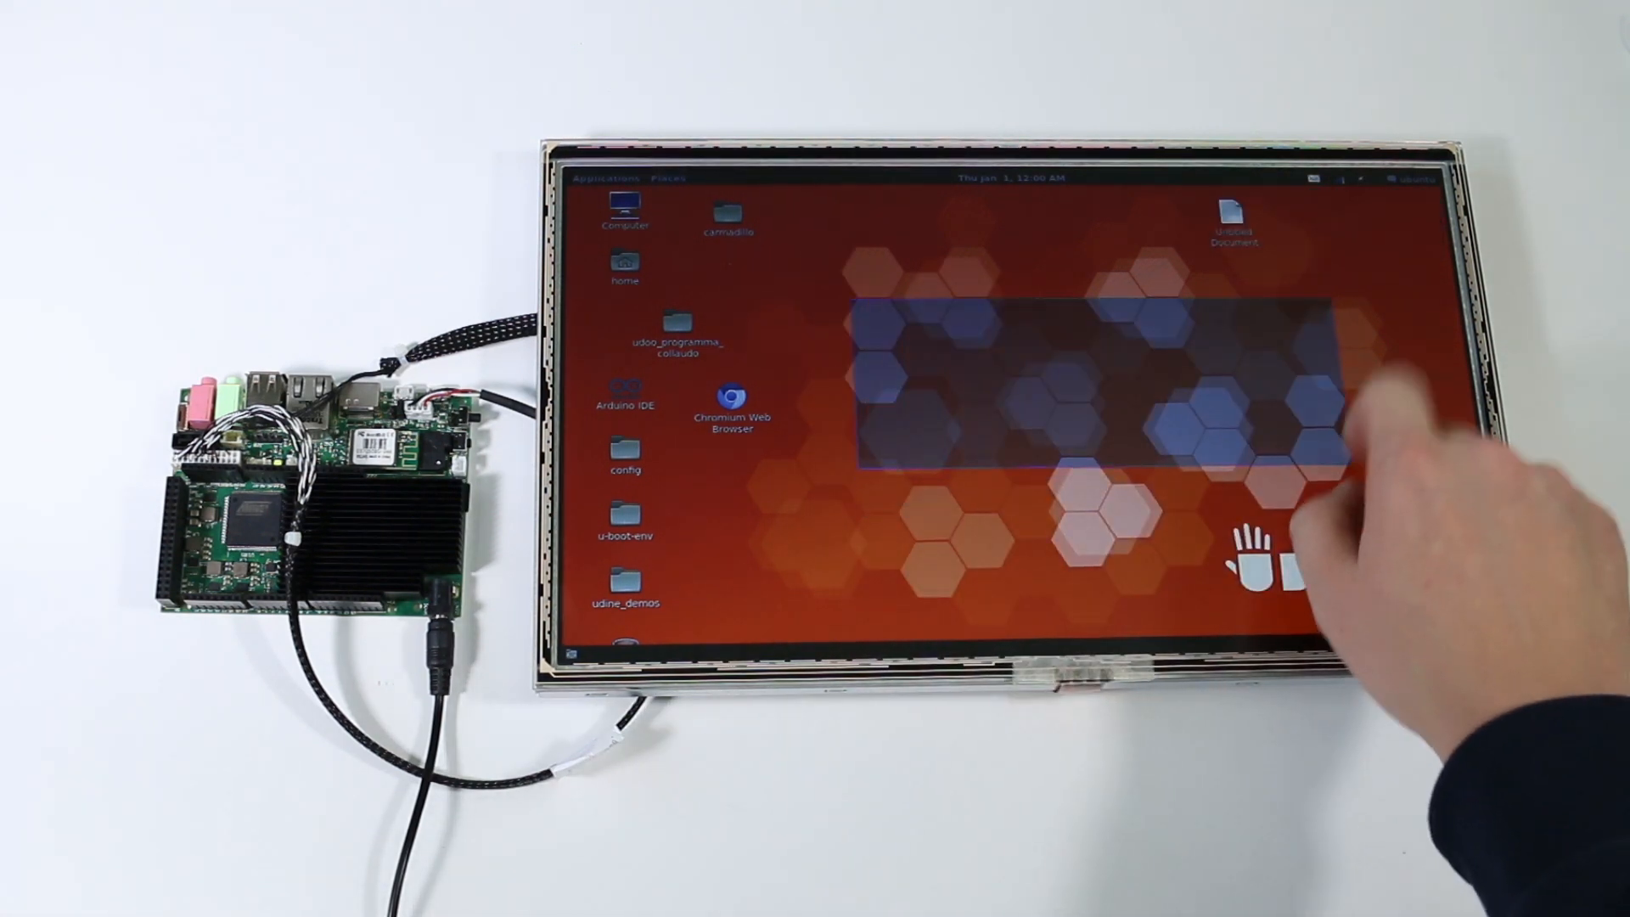
- Tap the Chromium Web Browser desktop icon to confirm touch input works
{"action": "left_click", "coordinate": [730, 406]}
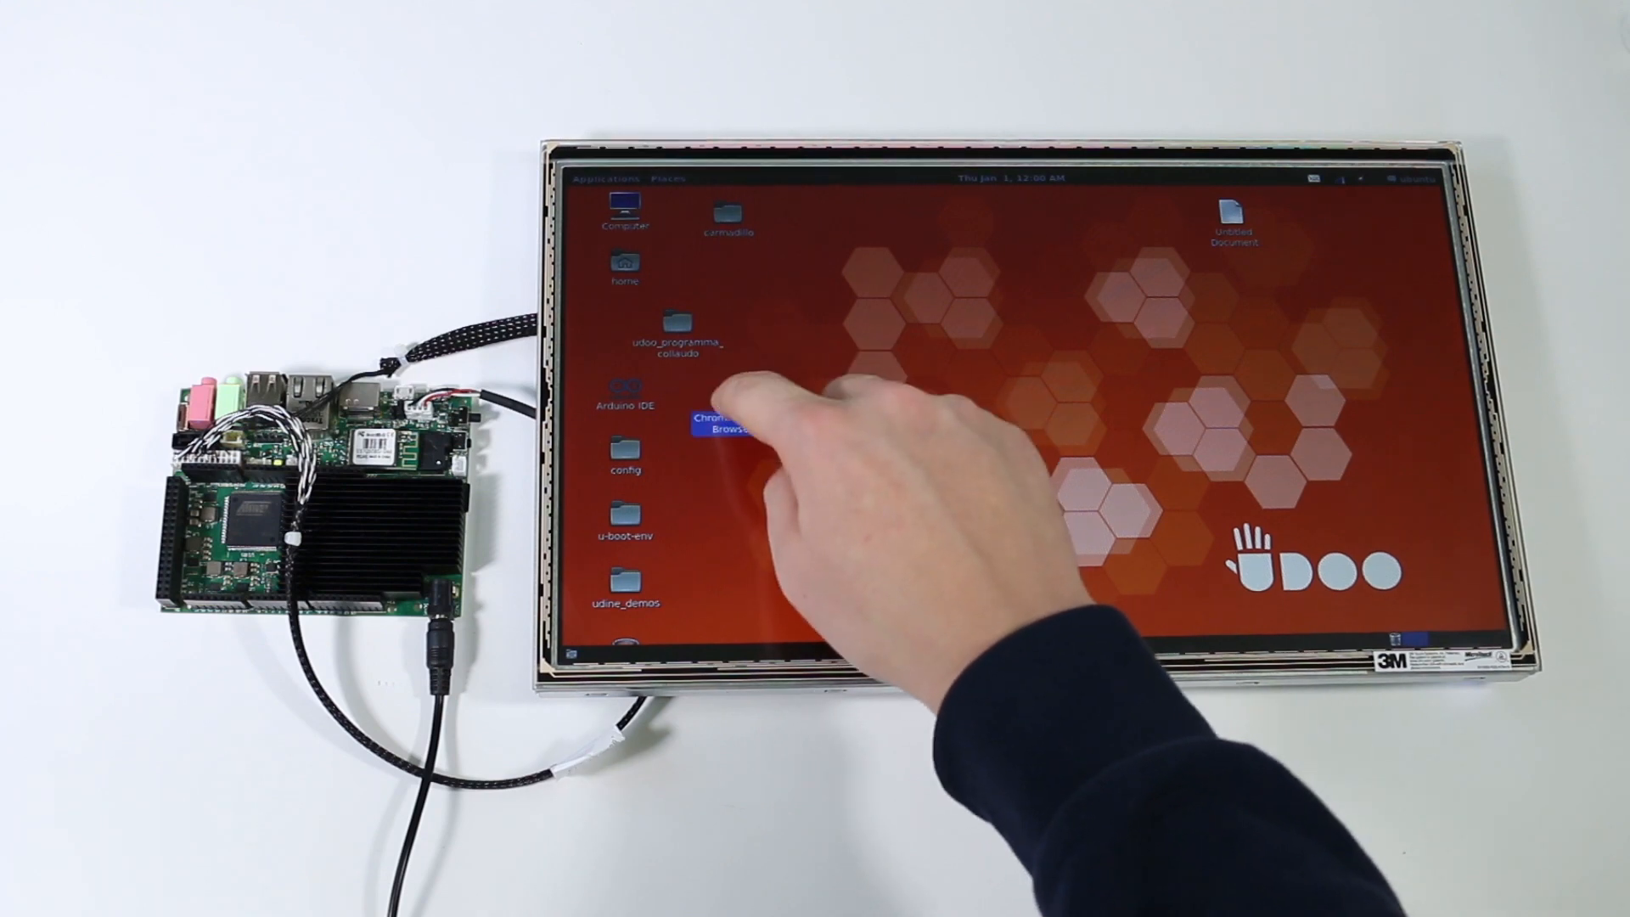